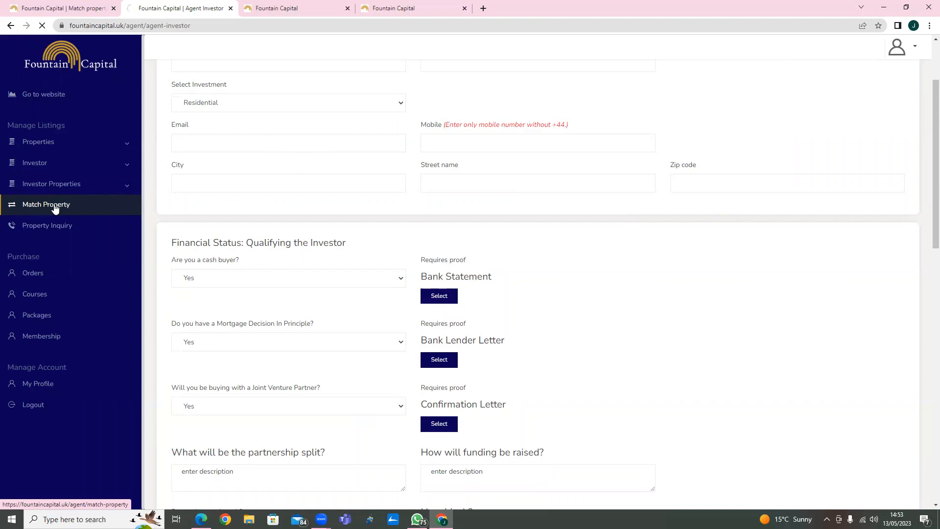
# - Show the Match Property page listing nine investor entries with their match counts
pyautogui.click(46, 203)
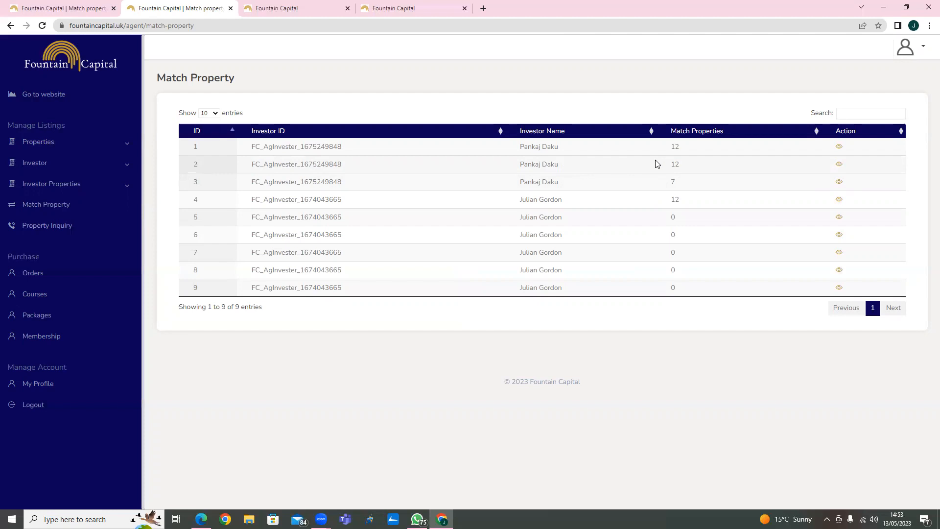
pyautogui.moveTo(669, 173)
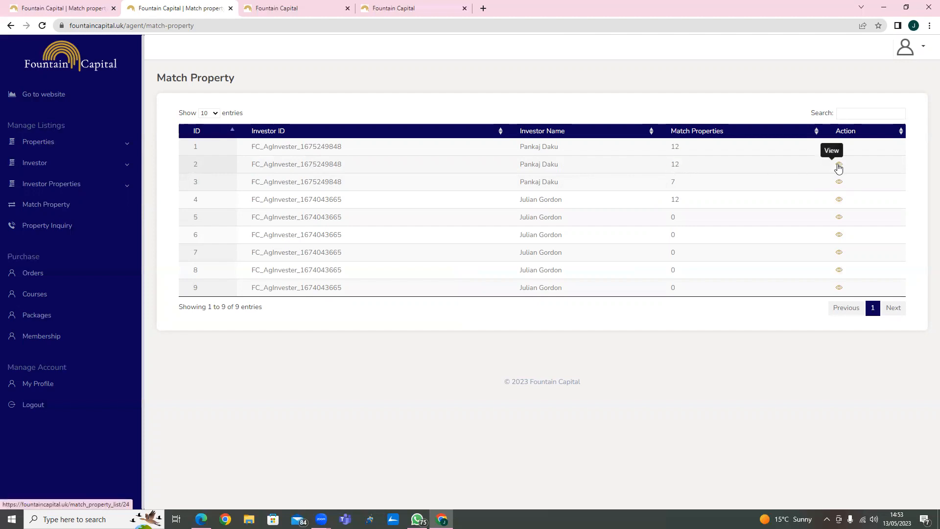
pyautogui.click(839, 166)
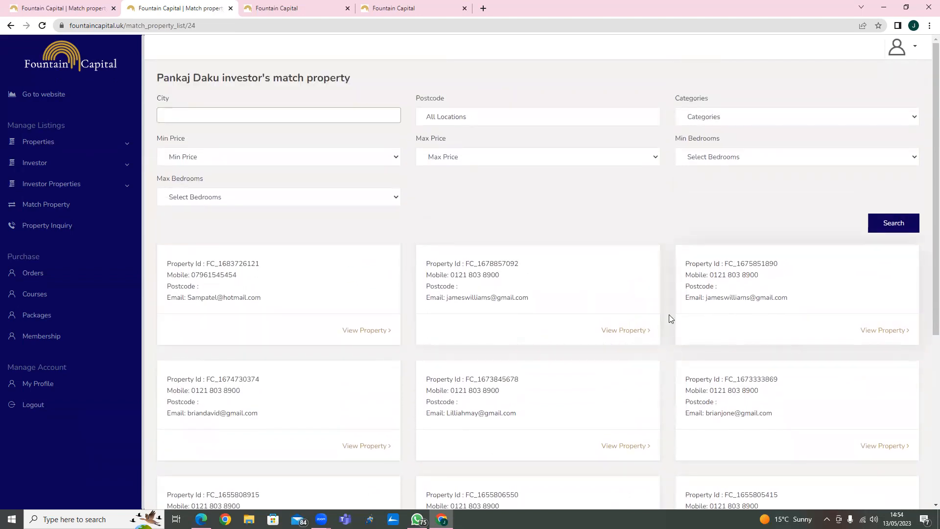
pyautogui.click(624, 330)
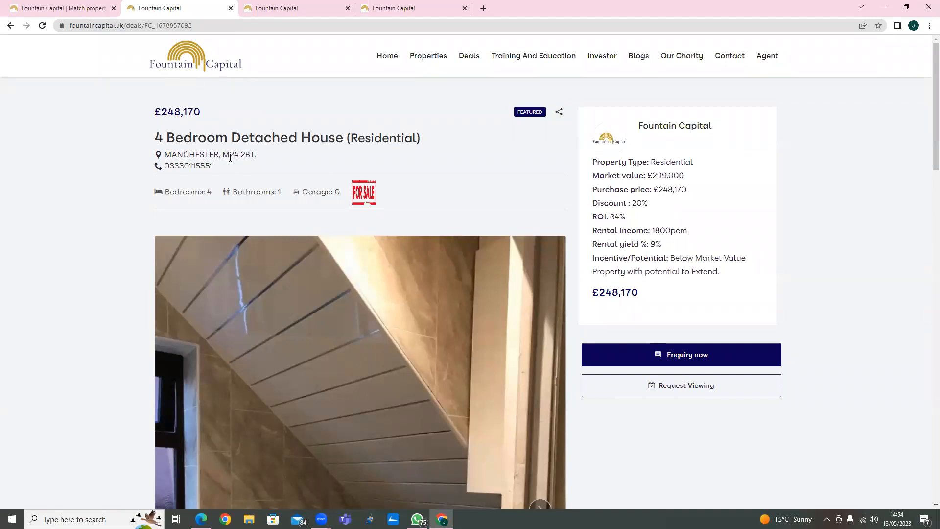
pyautogui.moveTo(436, 265)
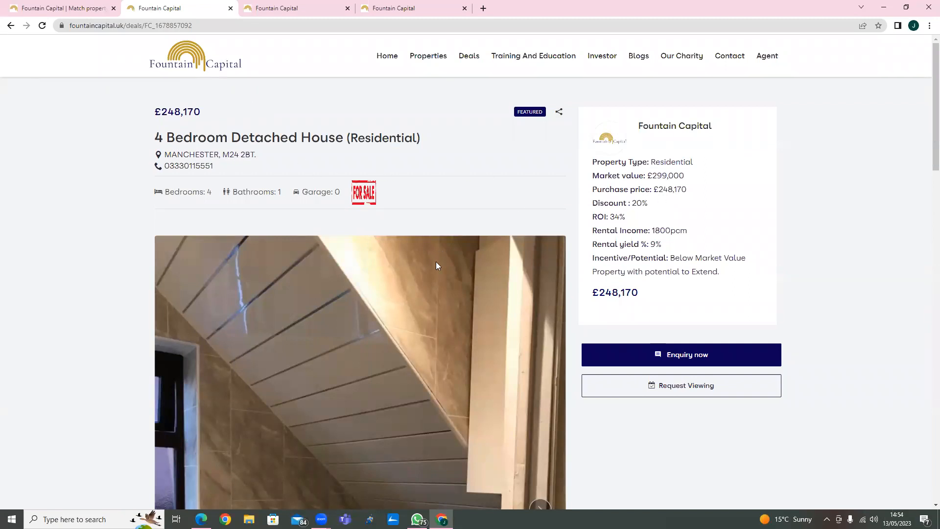
pyautogui.scroll(-3)
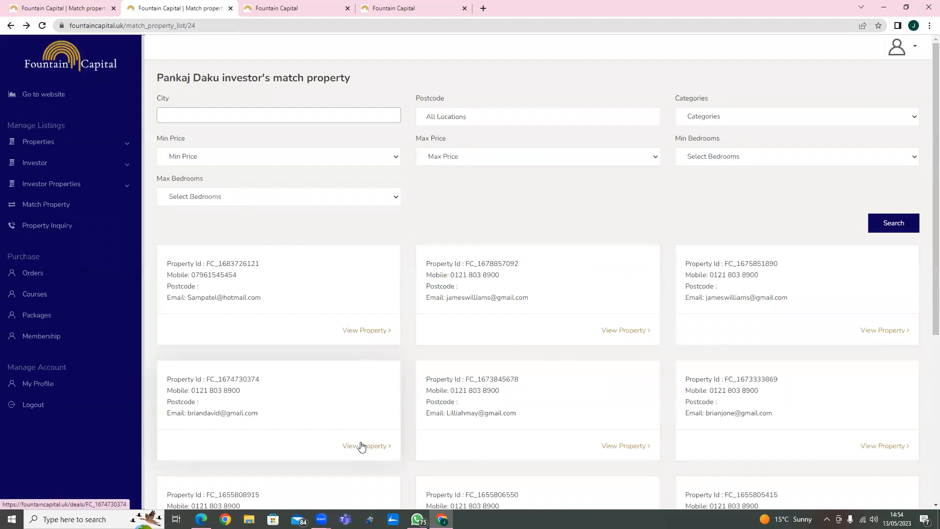
# - Return to the matched properties and drop down the City filter's list of towns
pyautogui.click(364, 446)
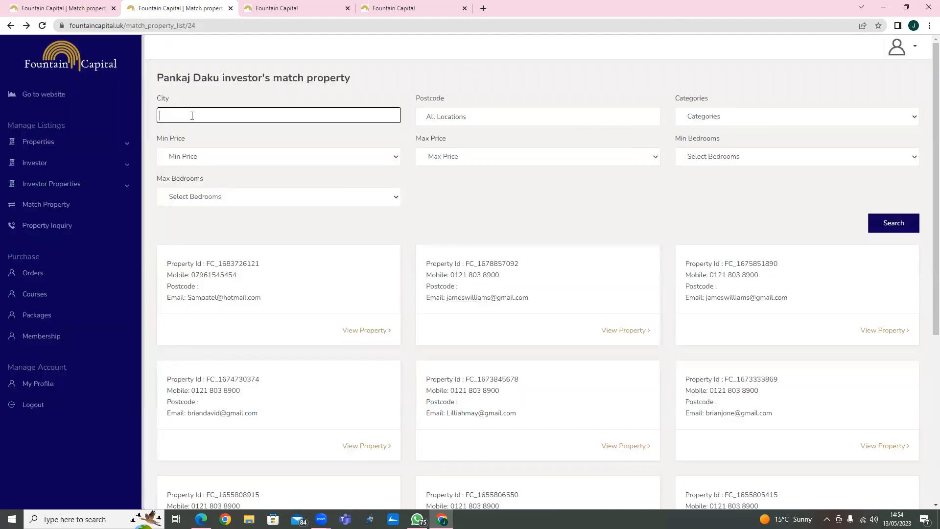
pyautogui.click(277, 115)
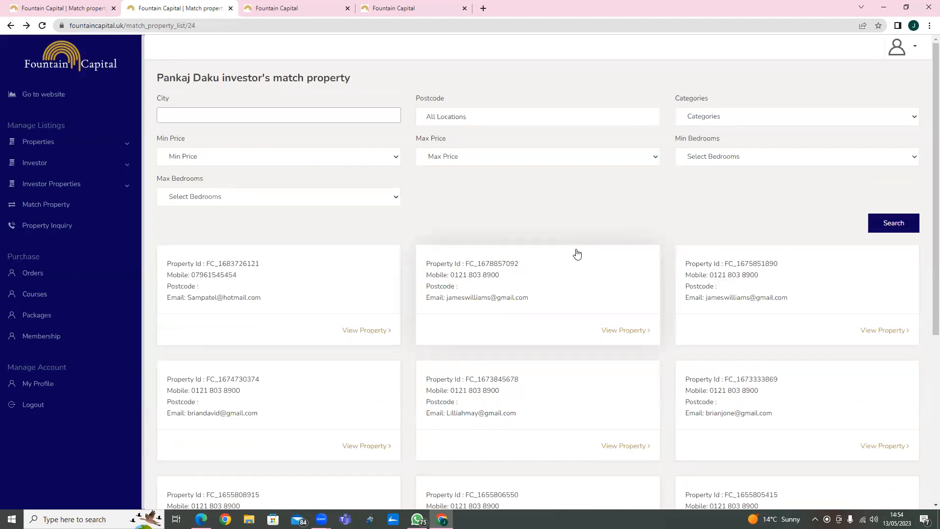
pyautogui.click(277, 114)
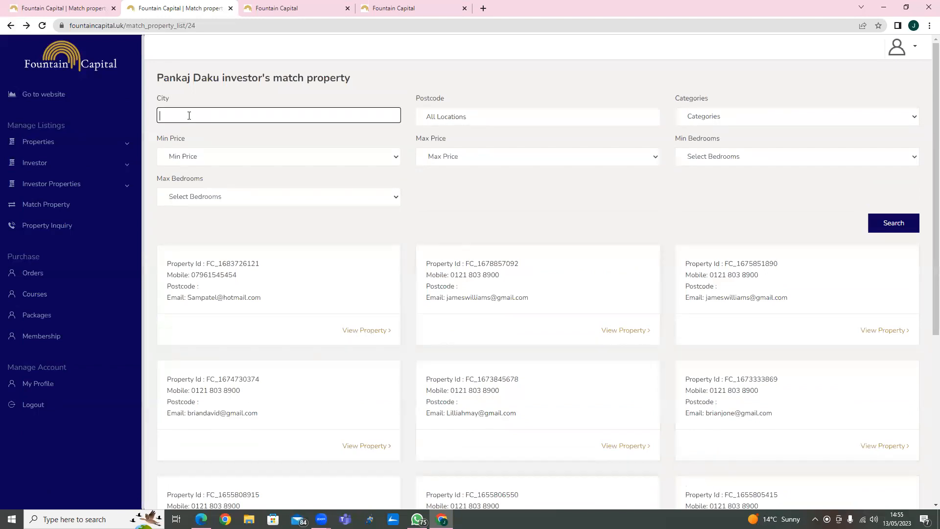
pyautogui.click(278, 116)
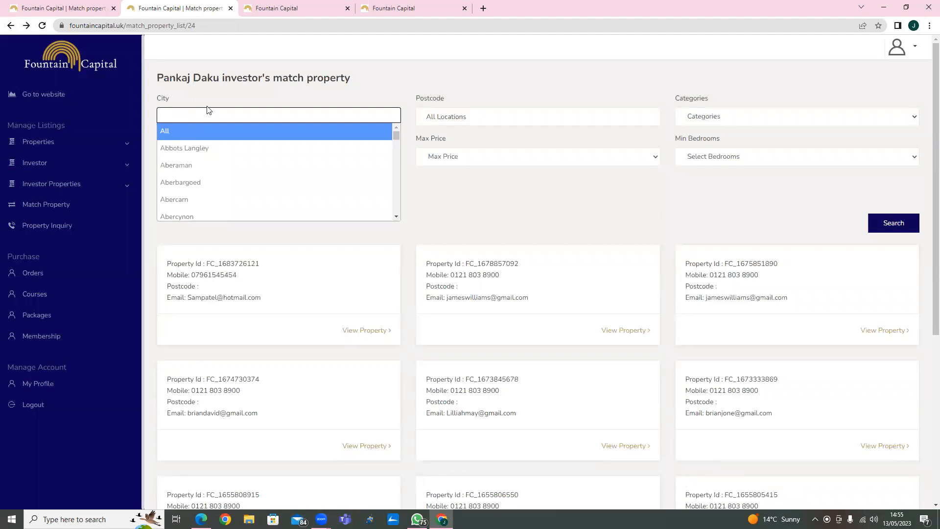
# - Search matched properties for Houses in All cities priced 150000 to 350000
pyautogui.click(164, 130)
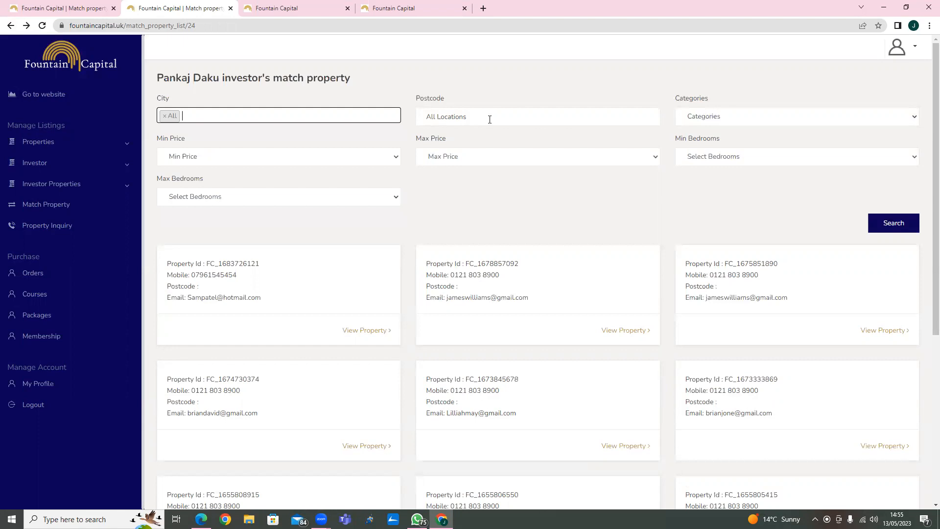
pyautogui.moveTo(764, 119)
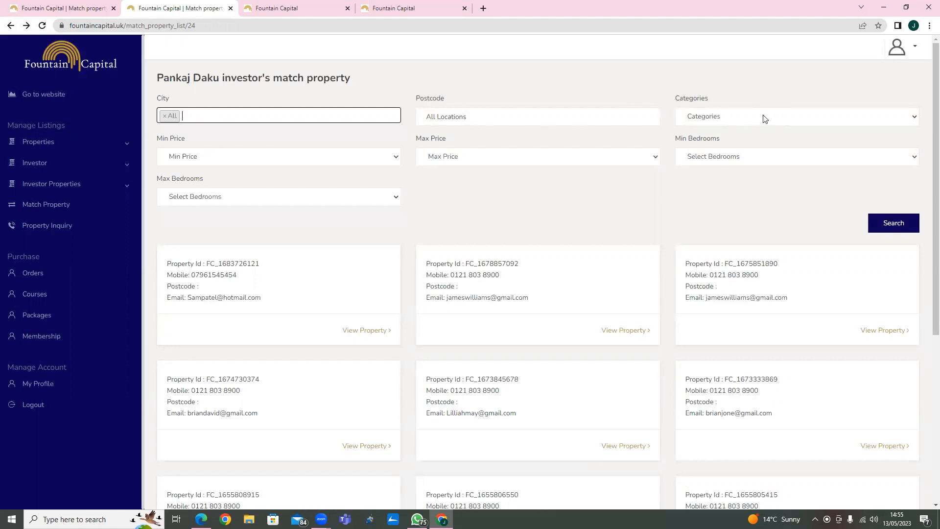
pyautogui.click(796, 117)
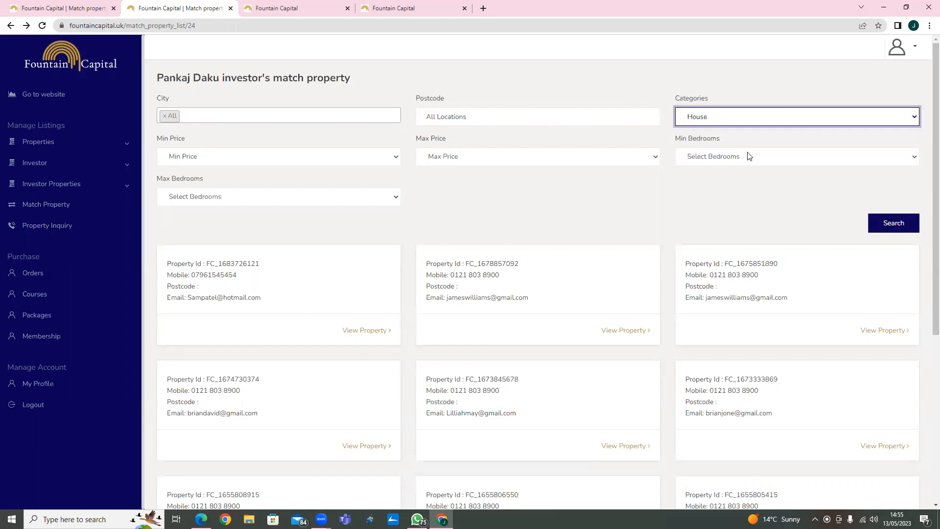
pyautogui.click(277, 155)
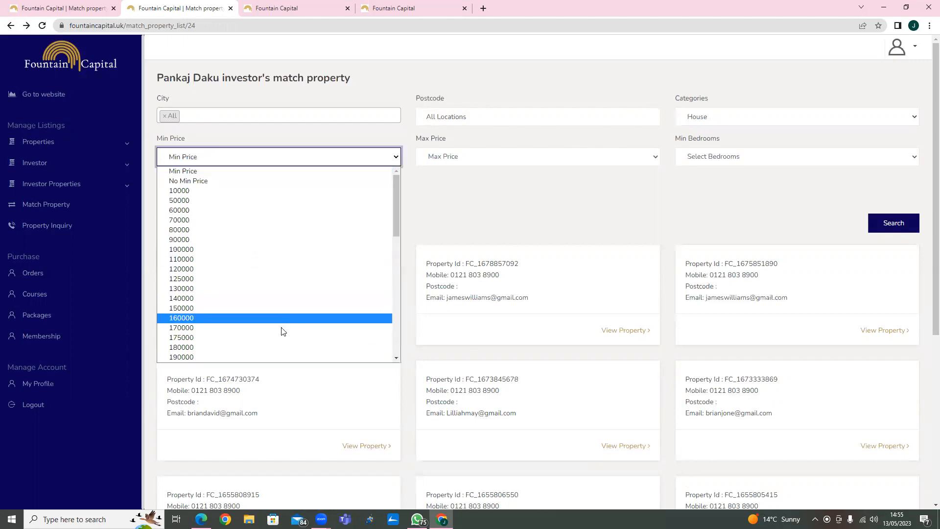
pyautogui.click(181, 308)
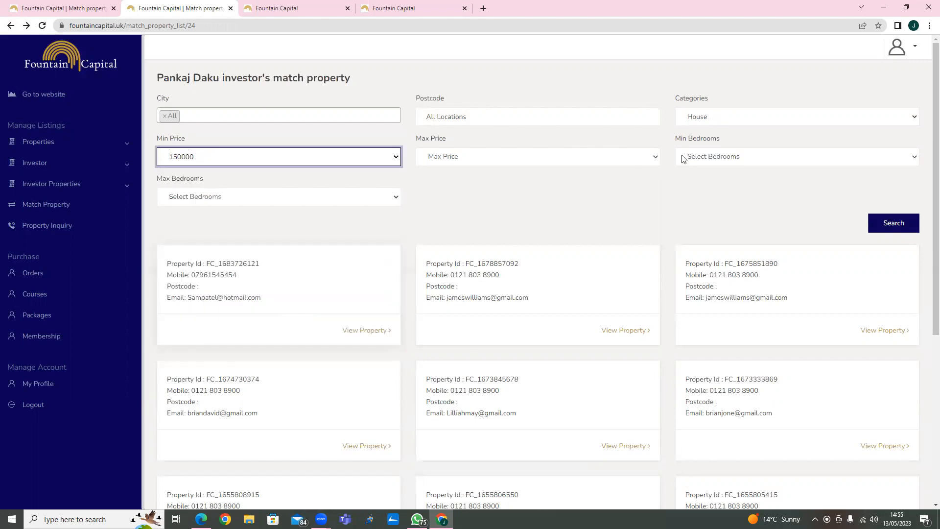
pyautogui.click(537, 156)
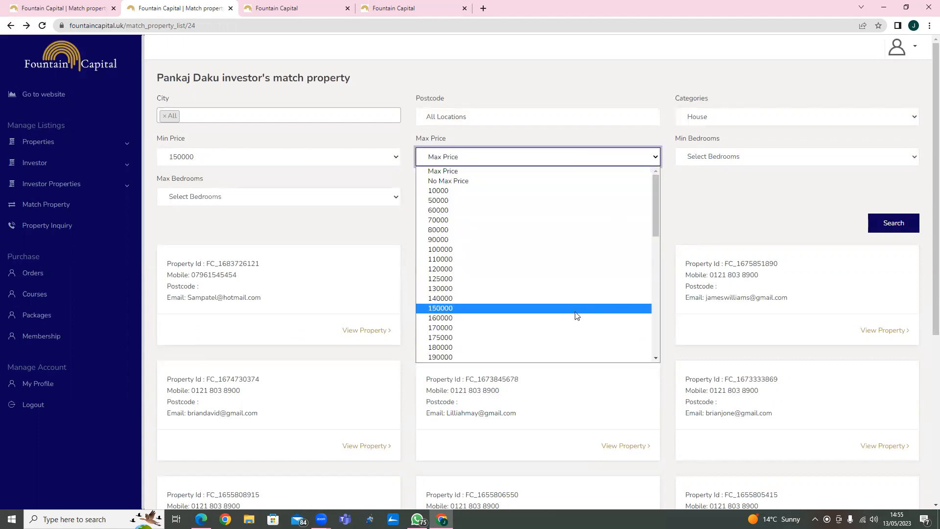
pyautogui.scroll(-3)
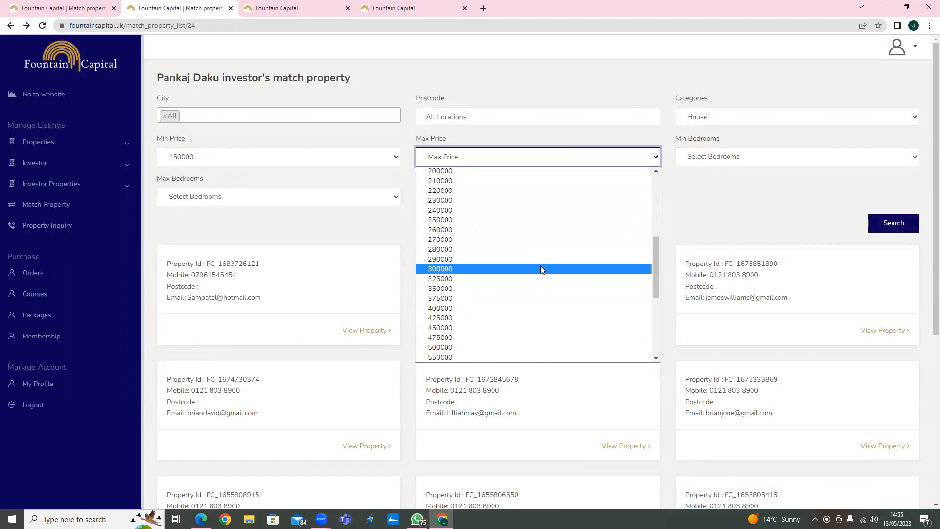
pyautogui.click(440, 288)
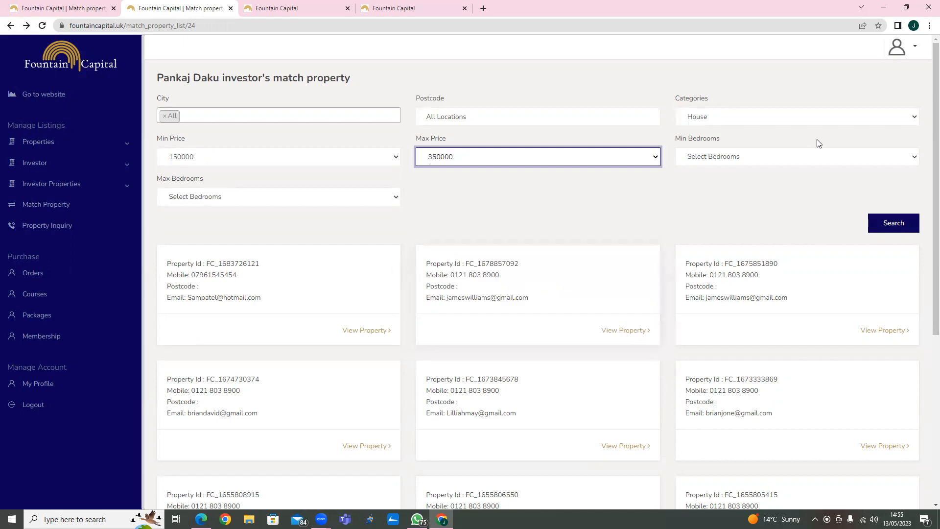
pyautogui.moveTo(927, 163)
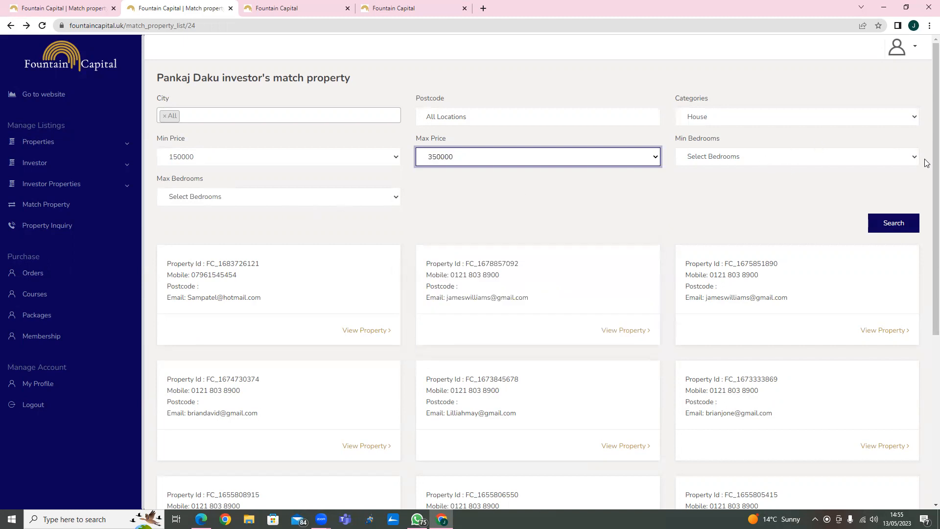
pyautogui.click(893, 222)
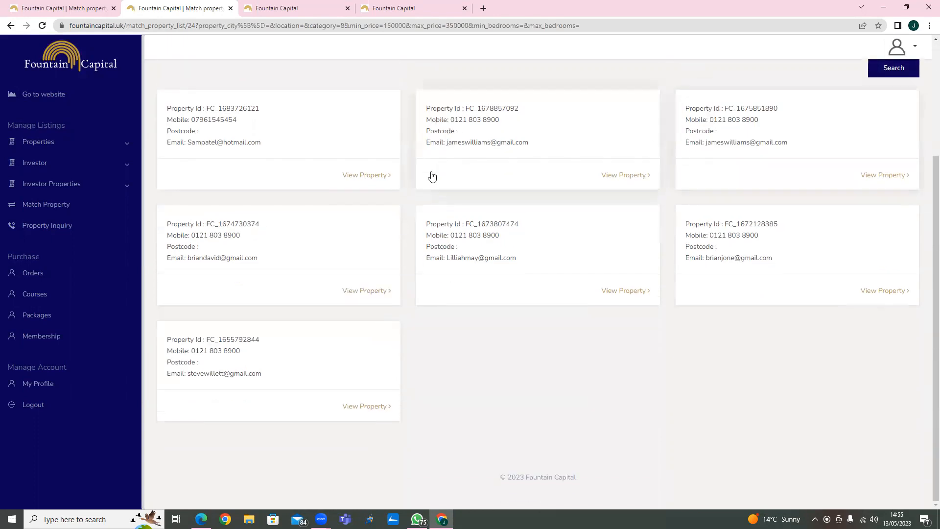
pyautogui.moveTo(386, 184)
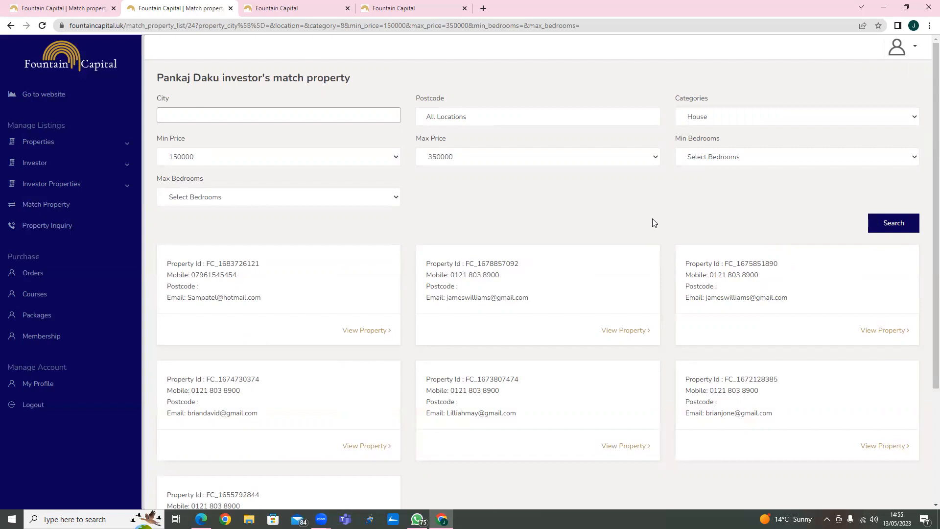
pyautogui.moveTo(9, 119)
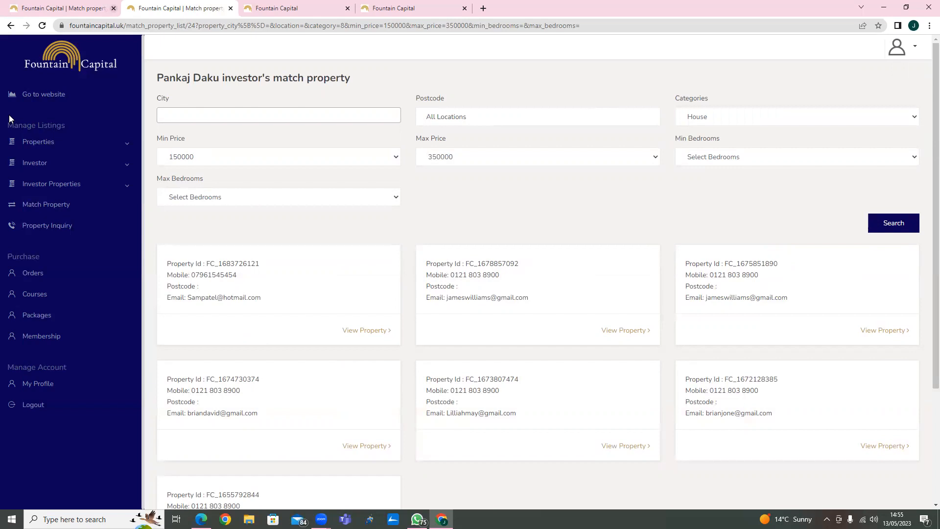
# - Show the Property Inquiries page listing three inquiries about 3-bed houses
pyautogui.click(47, 225)
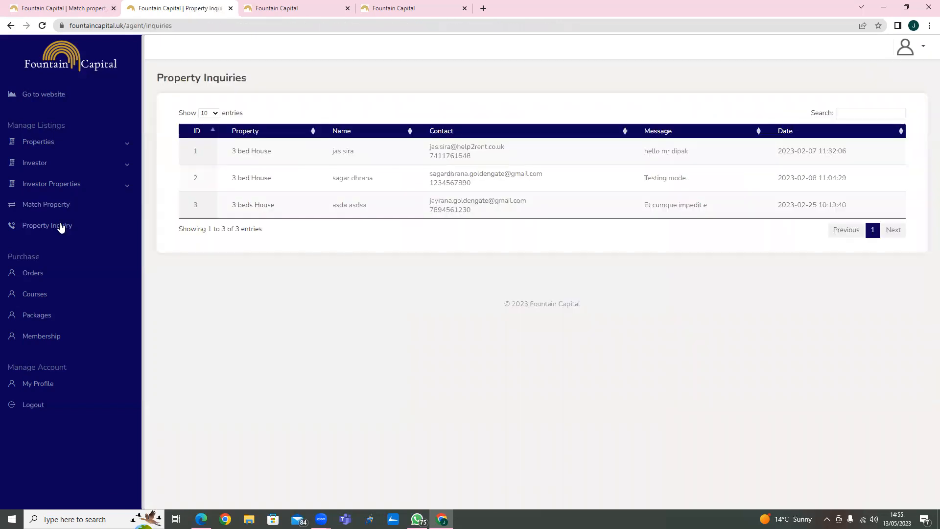
pyautogui.moveTo(529, 130)
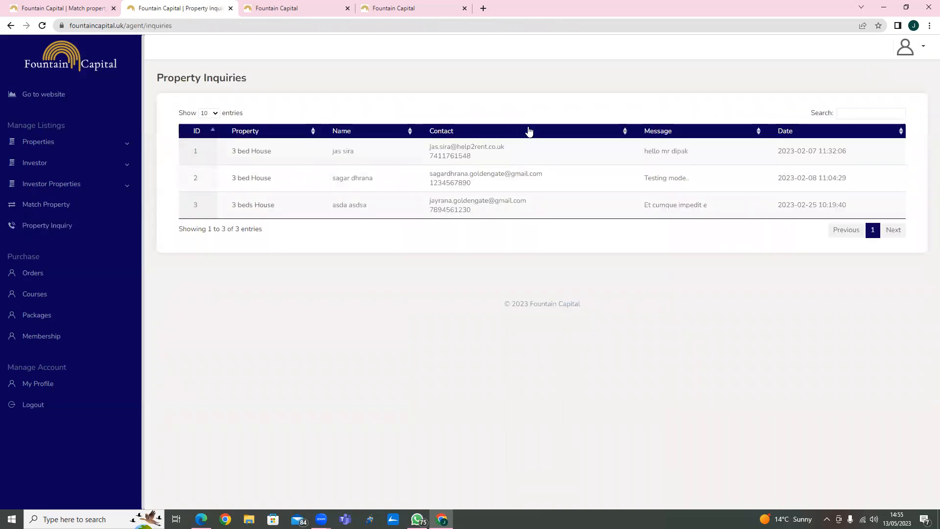
pyautogui.moveTo(252, 151)
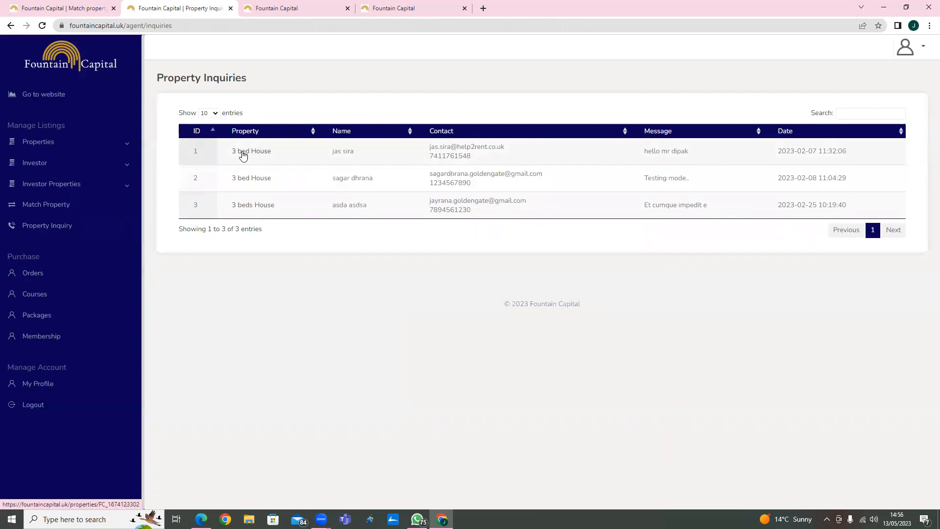
pyautogui.moveTo(474, 158)
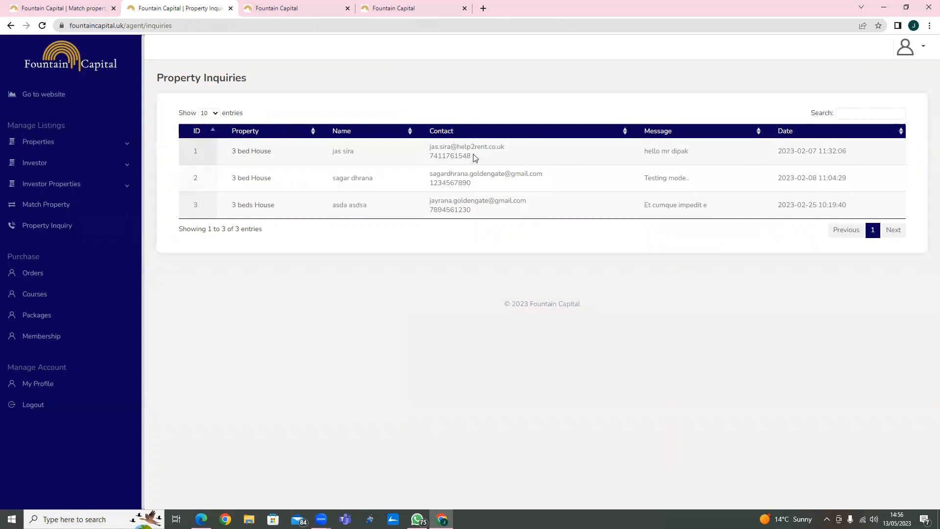
pyautogui.moveTo(509, 182)
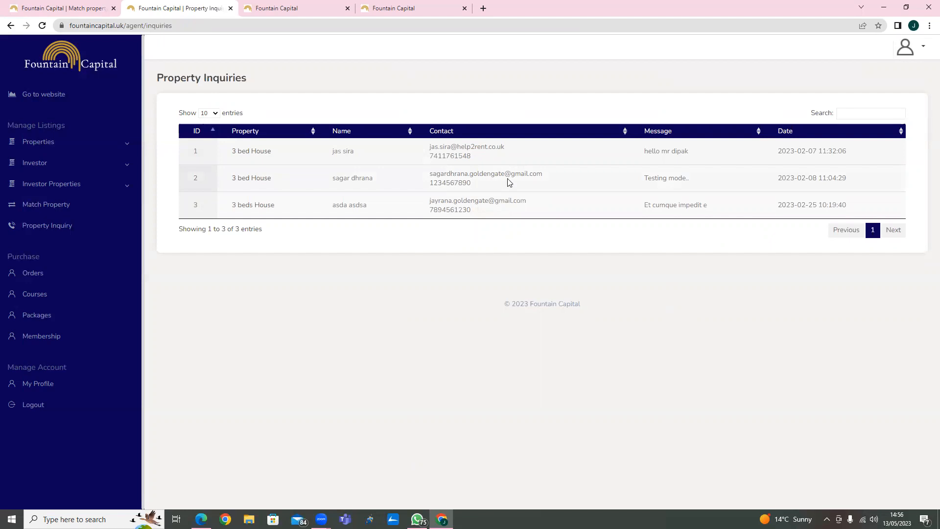
pyautogui.moveTo(389, 181)
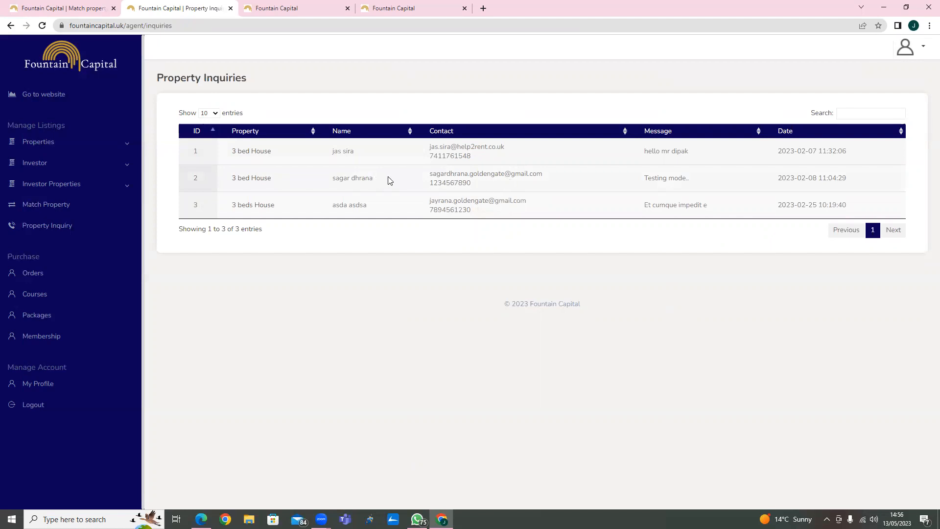
pyautogui.moveTo(372, 208)
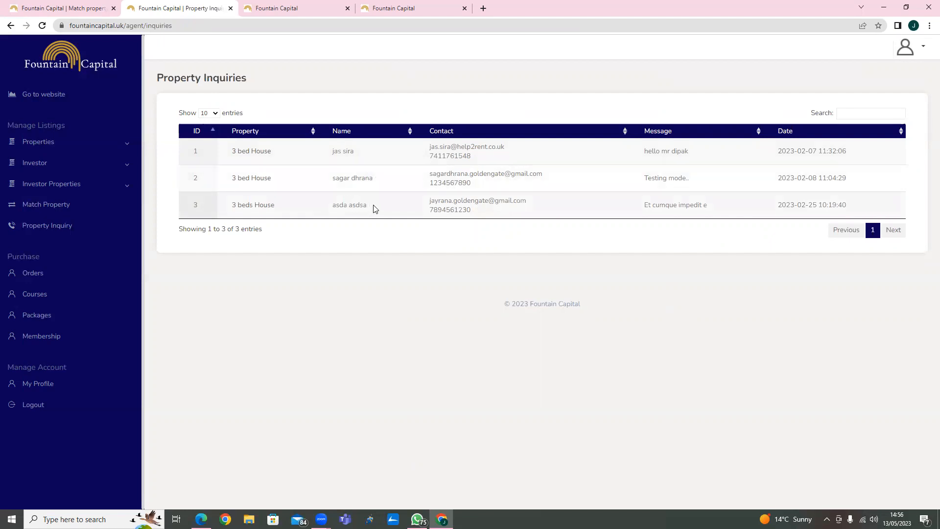
pyautogui.moveTo(691, 155)
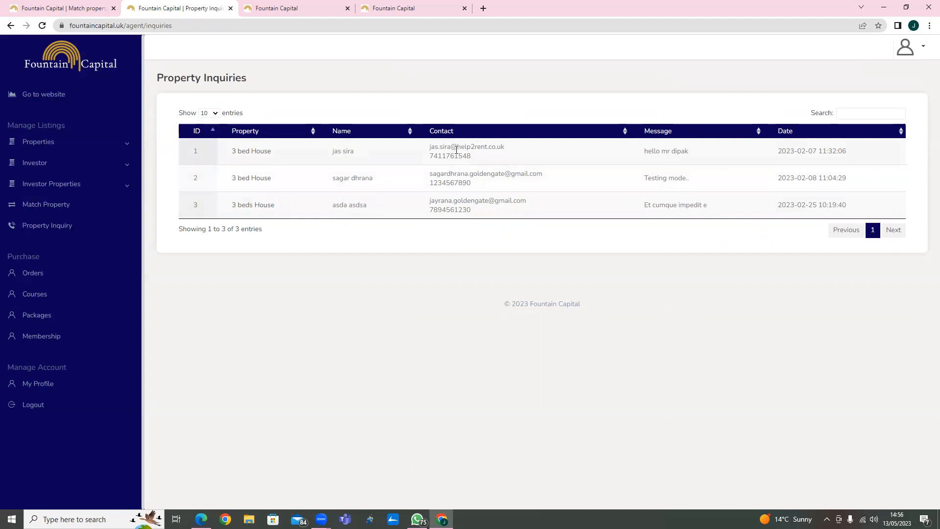
pyautogui.moveTo(668, 160)
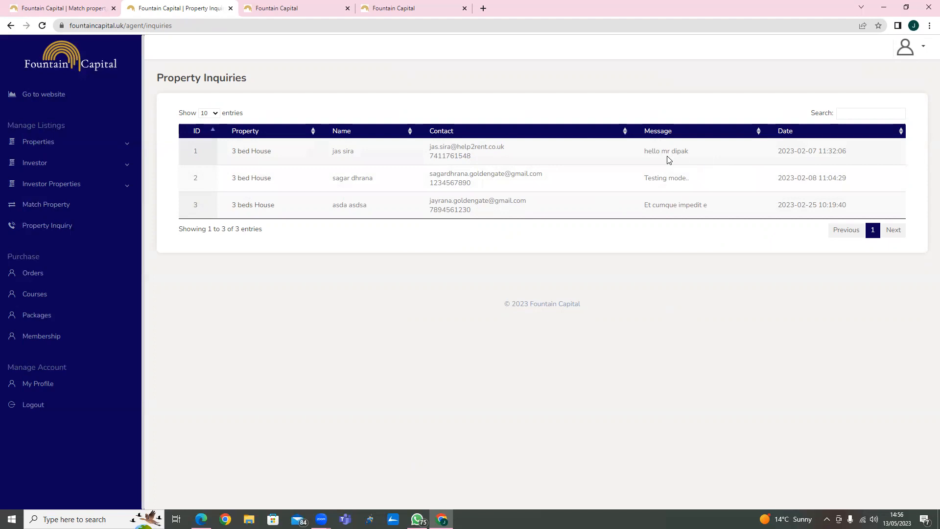
pyautogui.moveTo(679, 151)
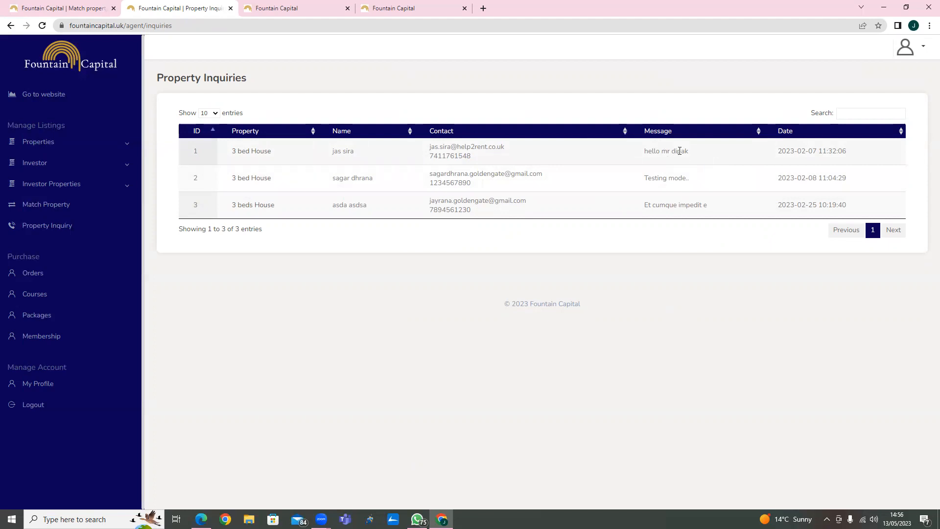
pyautogui.moveTo(857, 153)
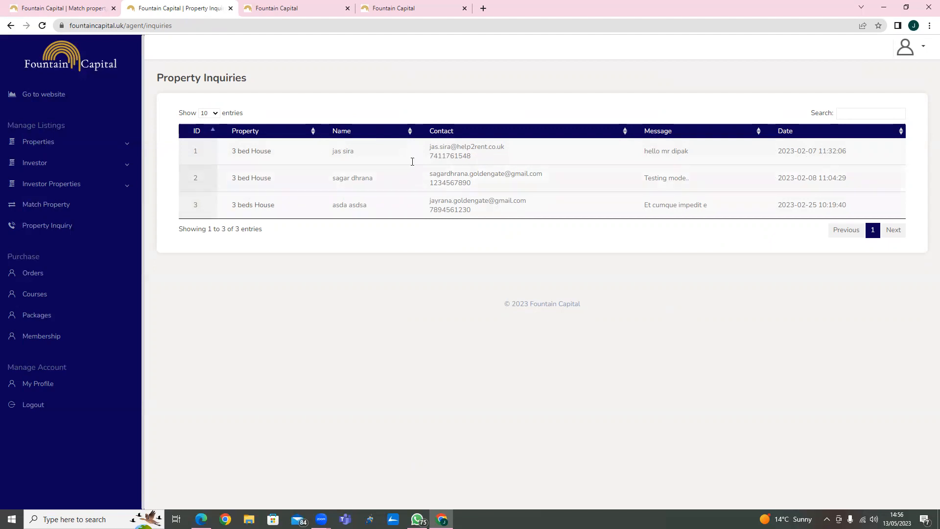
pyautogui.moveTo(32, 273)
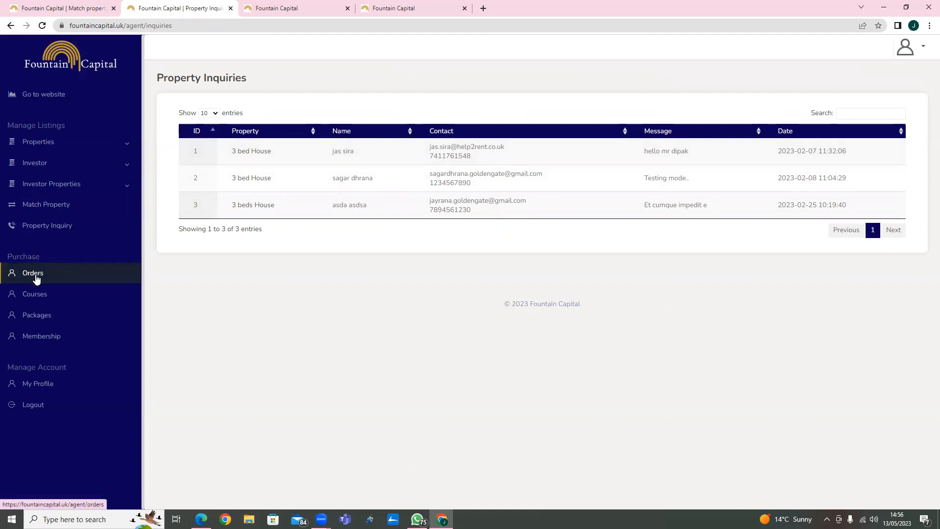
# - Review the unpaid Orders list, then show the Courses page with its empty course table
pyautogui.click(32, 273)
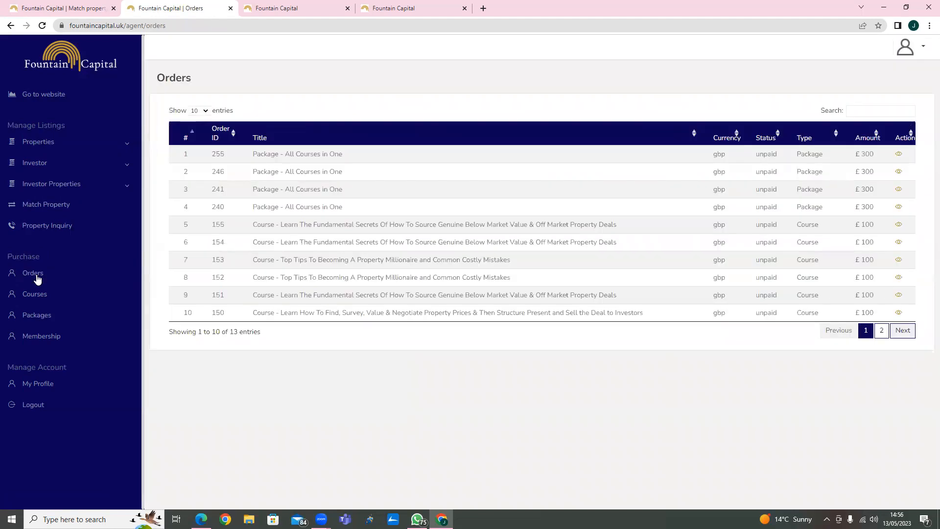
pyautogui.moveTo(418, 221)
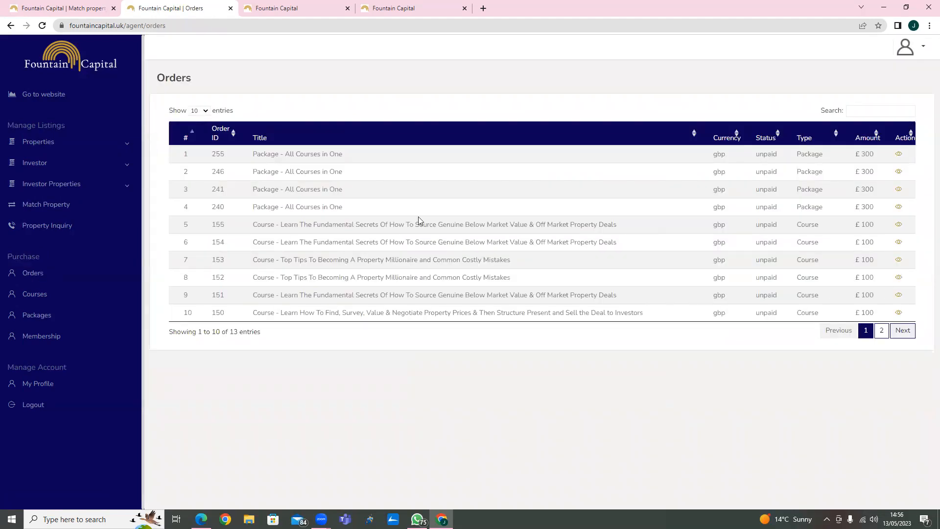
pyautogui.moveTo(291, 316)
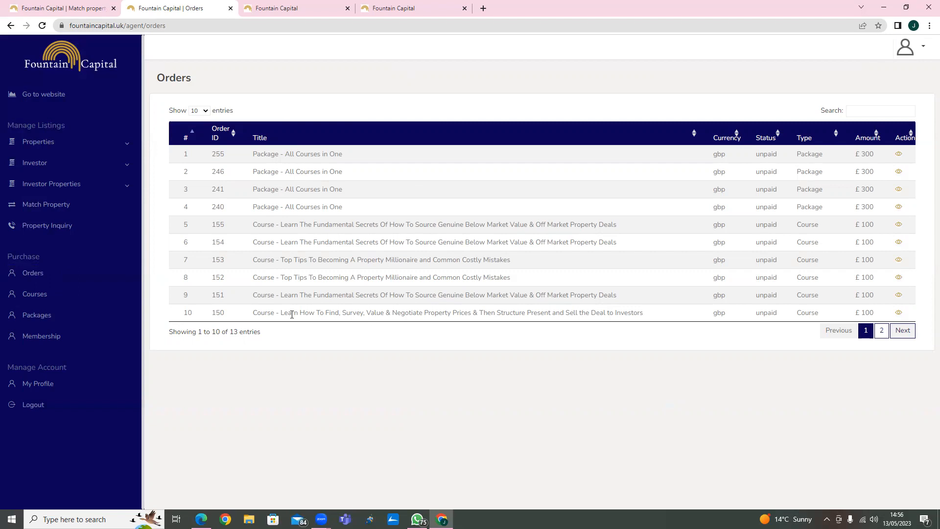
pyautogui.moveTo(32, 273)
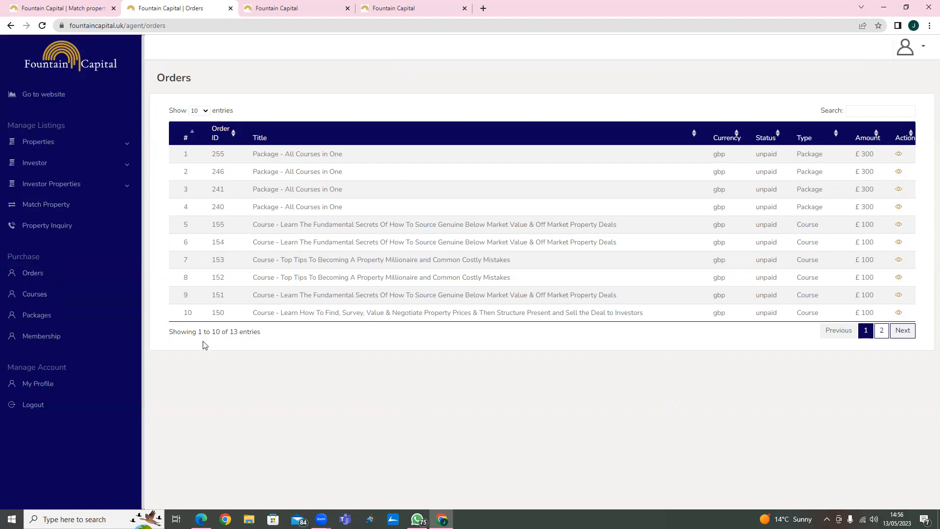
pyautogui.click(34, 293)
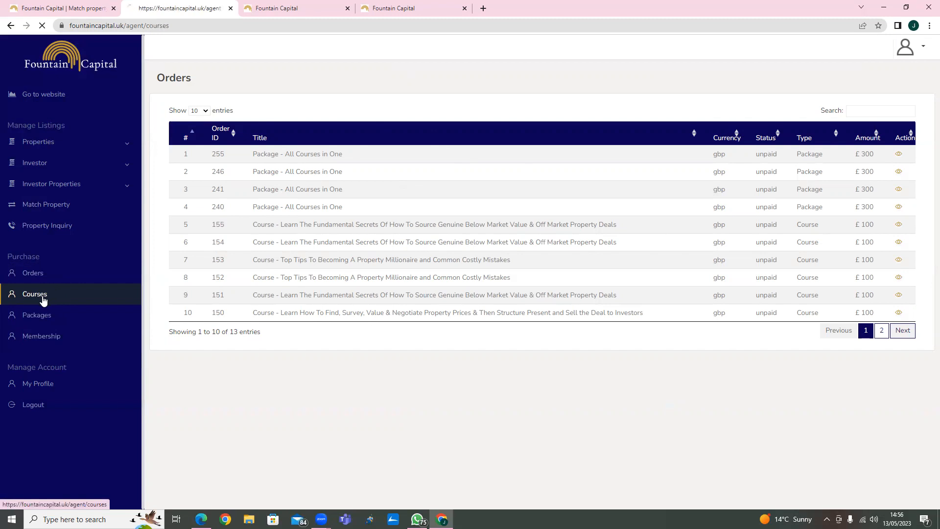
pyautogui.click(34, 294)
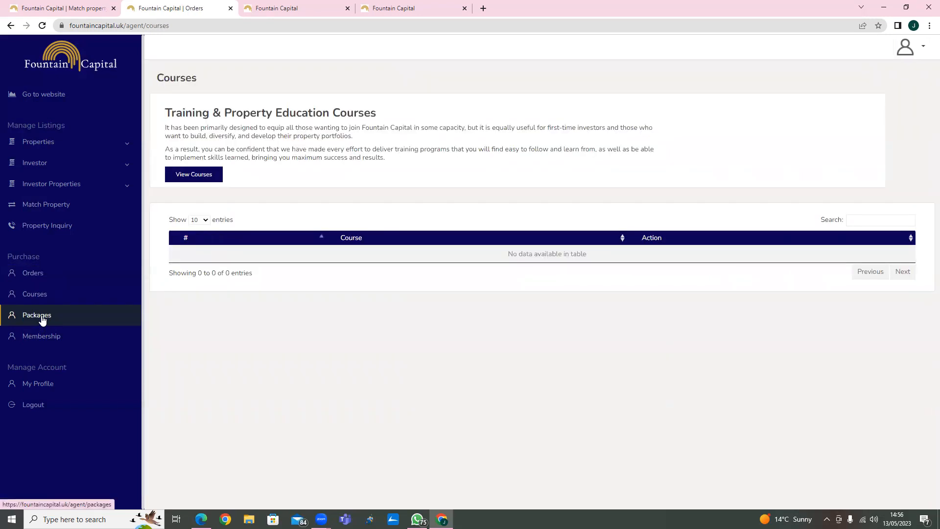